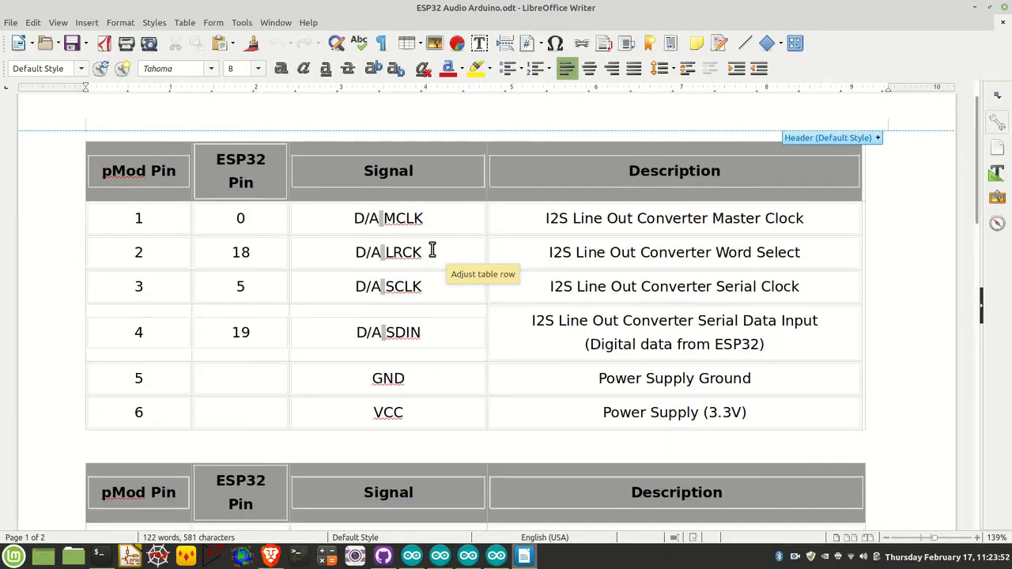
mouse_move(436, 323)
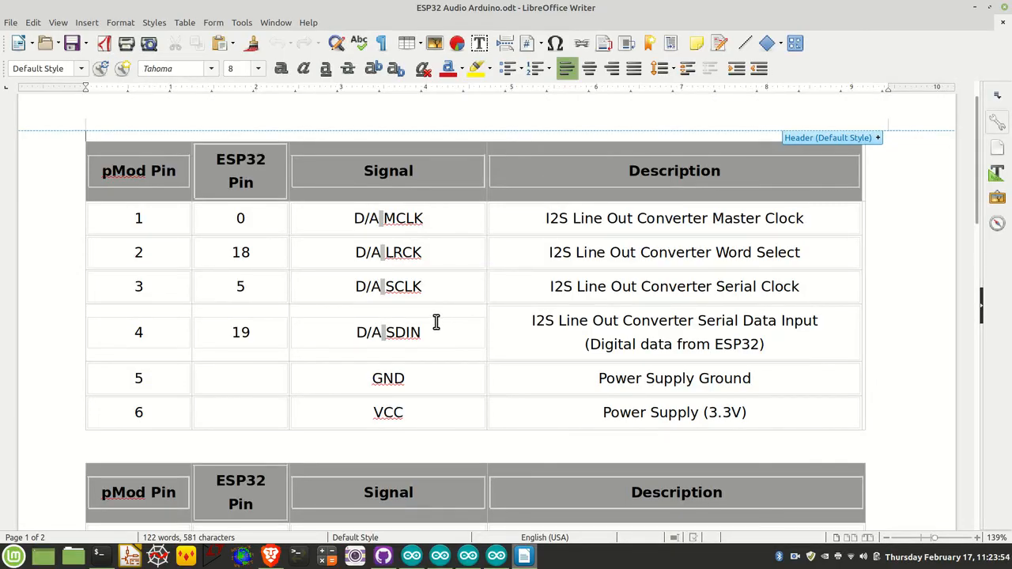
mouse_move(492, 307)
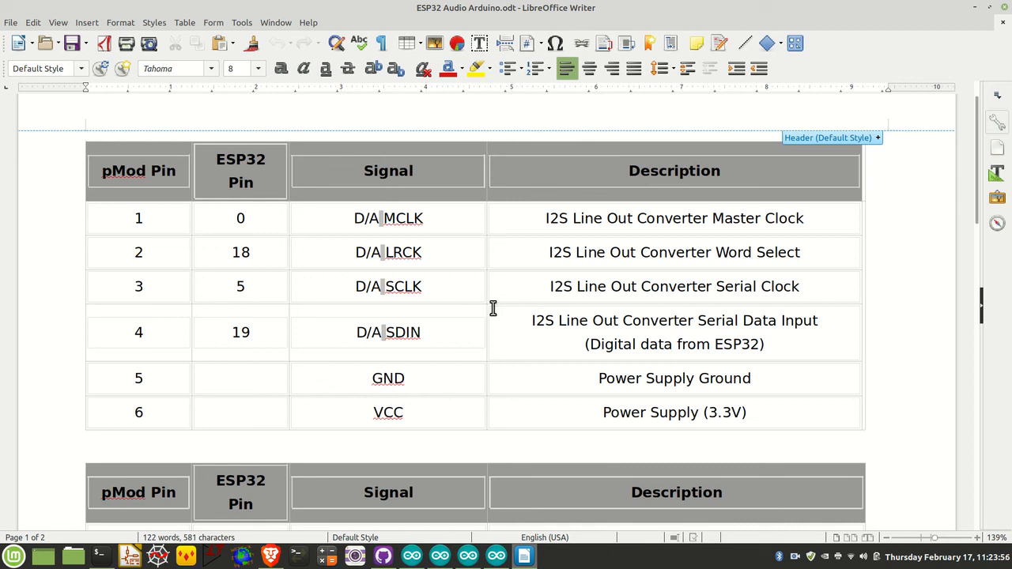
mouse_move(482, 301)
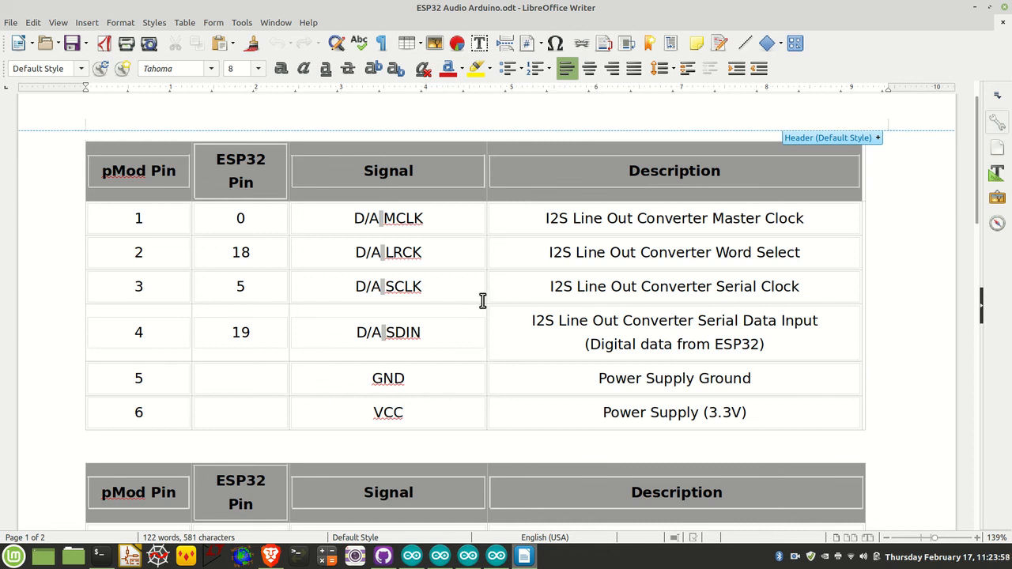
mouse_move(470, 301)
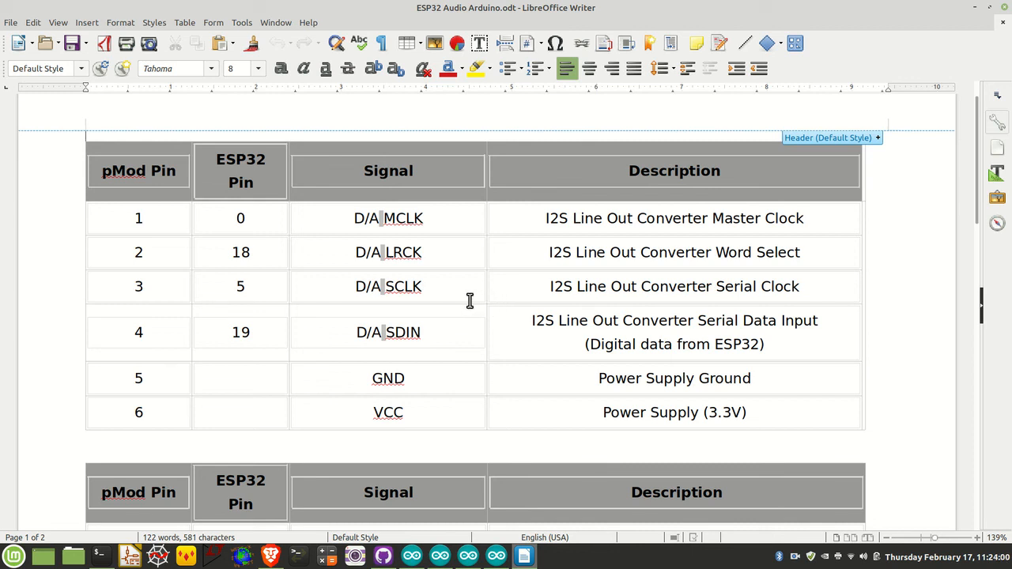
mouse_move(478, 316)
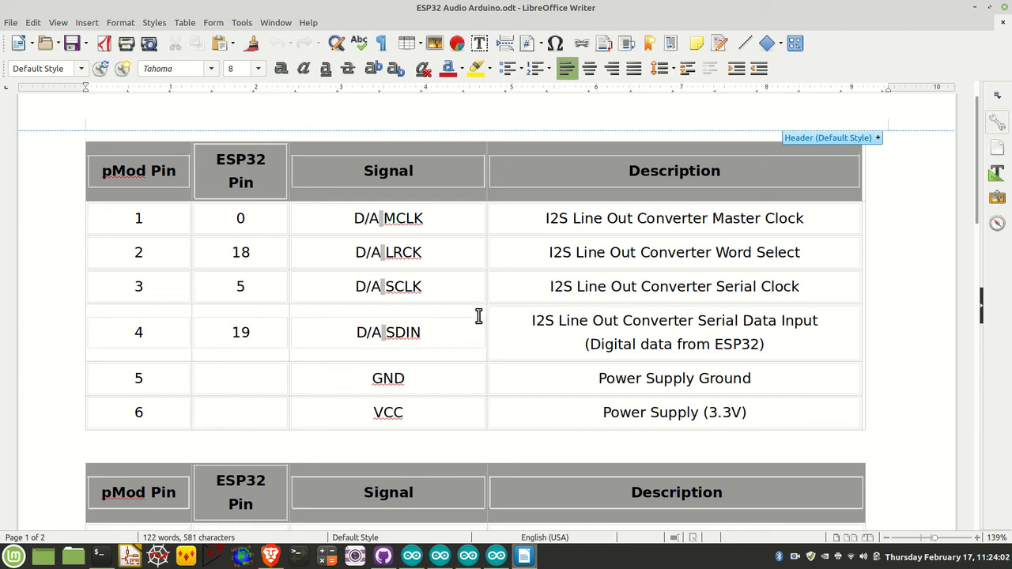
mouse_move(432, 171)
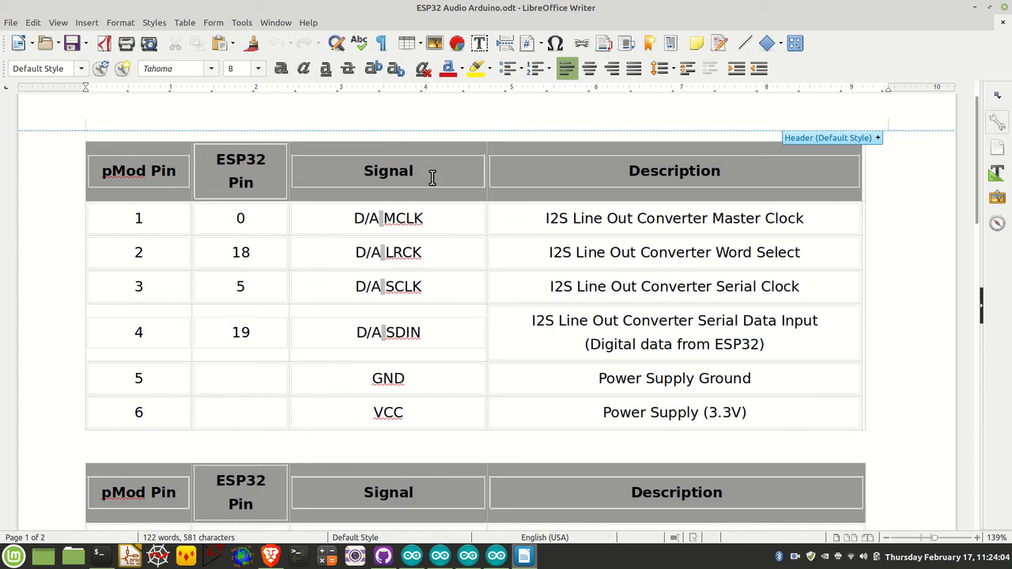
mouse_move(451, 204)
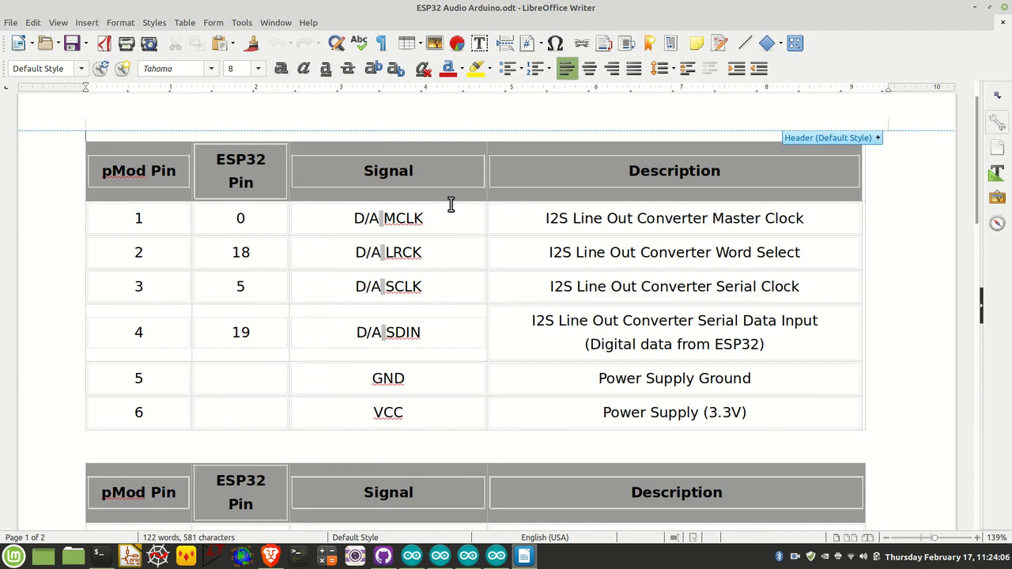
mouse_move(411, 240)
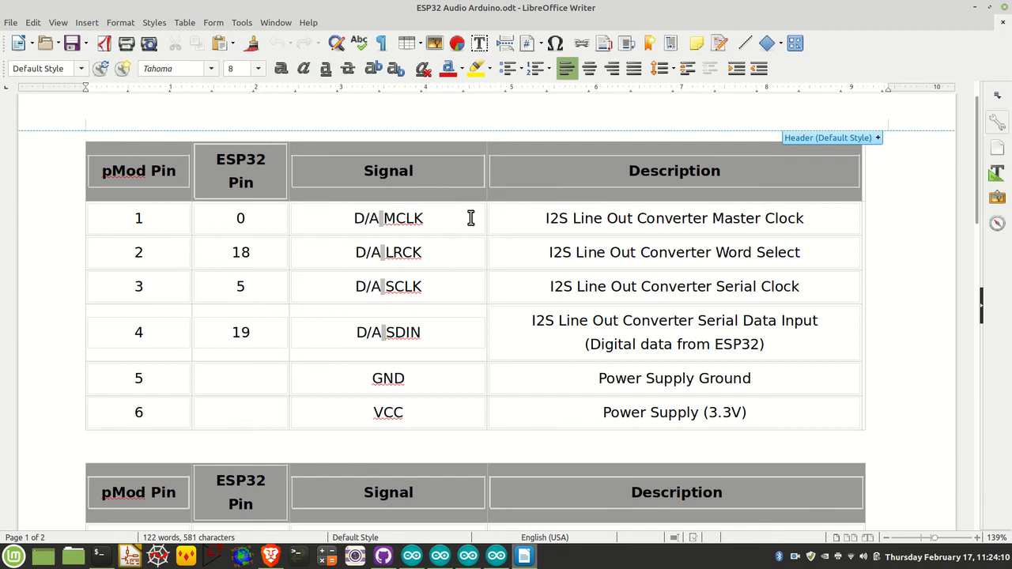
mouse_move(484, 264)
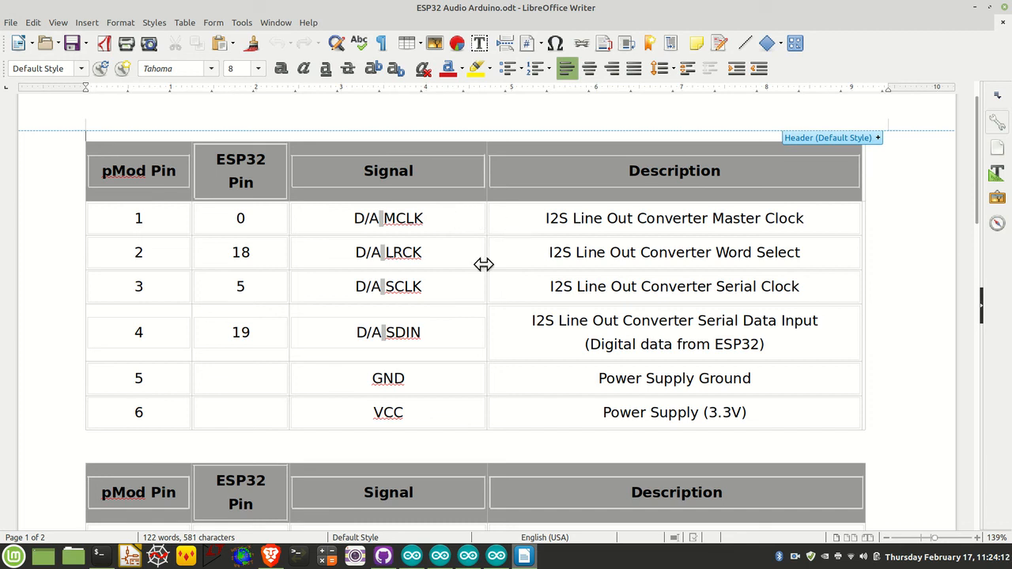
mouse_move(329, 218)
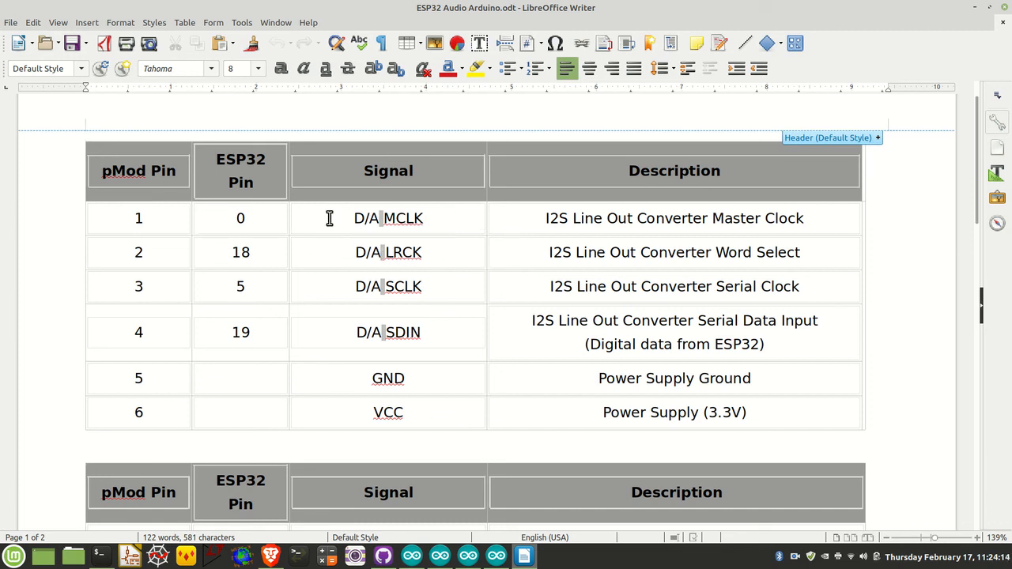
mouse_move(405, 247)
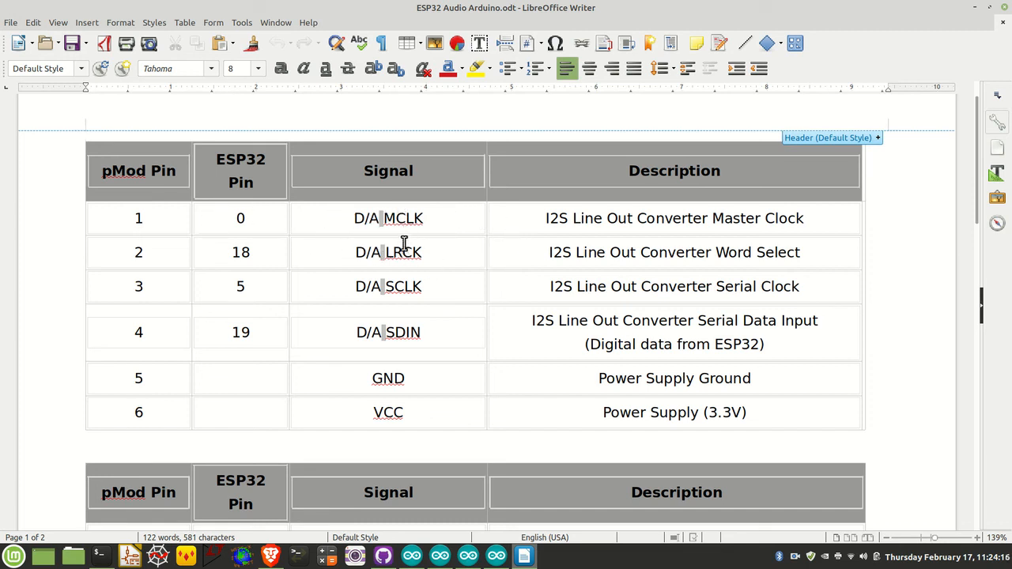
Scroll the streams-generator-i2s sketch to its I2S config (ws 18, bck 5, data 19, data_rx 17, mck 0).
scroll(down, 3)
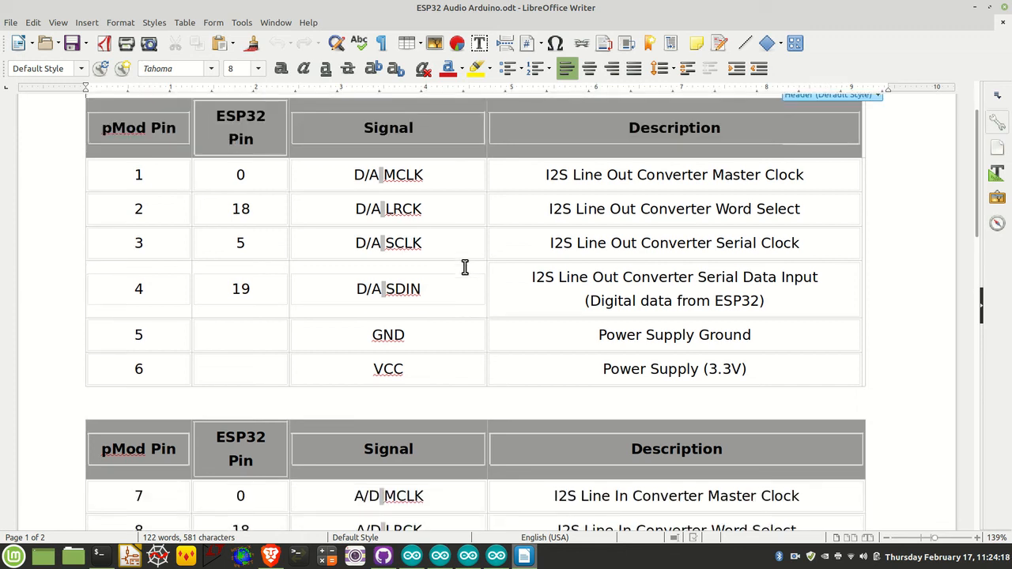
mouse_move(250, 167)
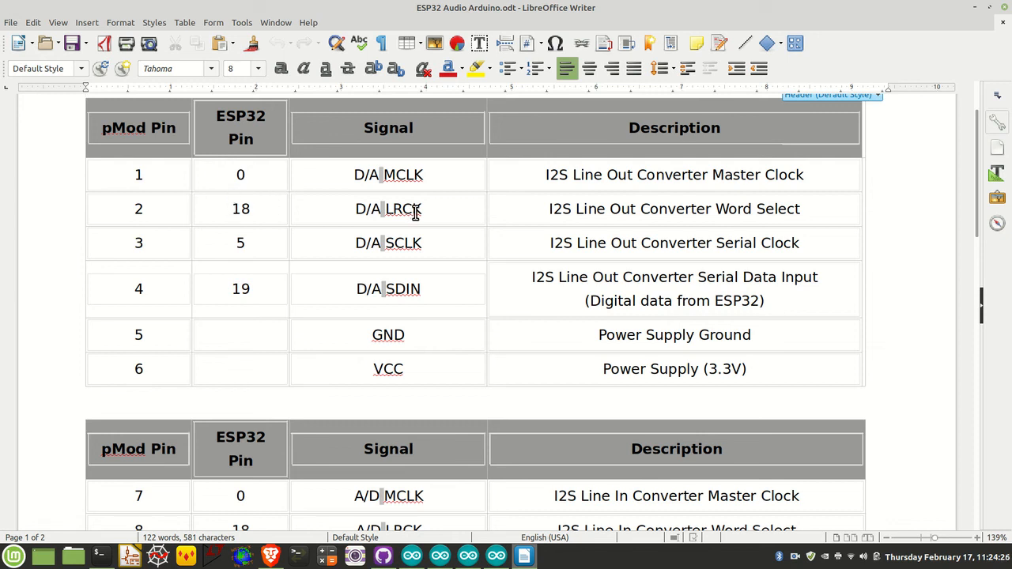
mouse_move(482, 230)
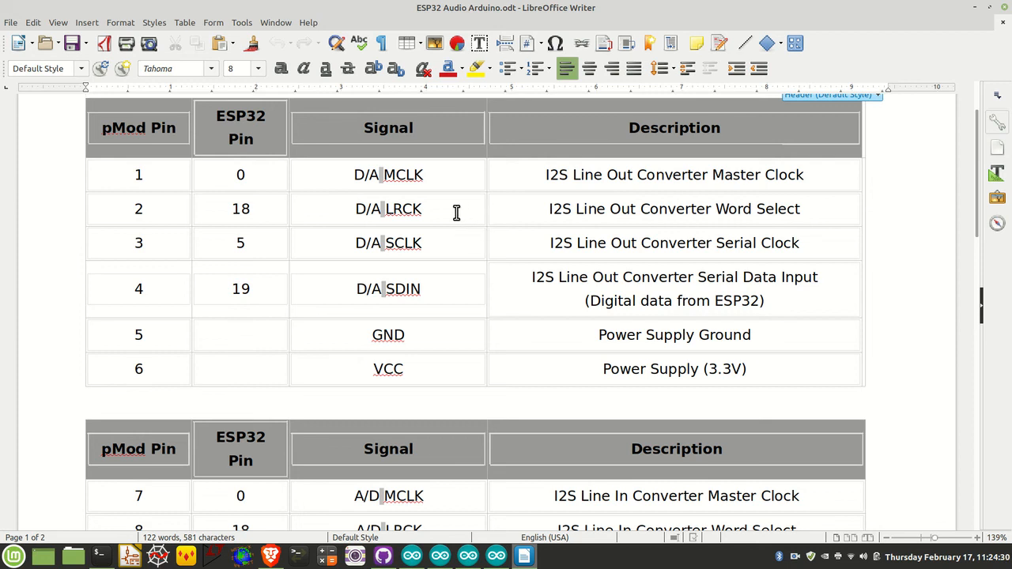
mouse_move(403, 241)
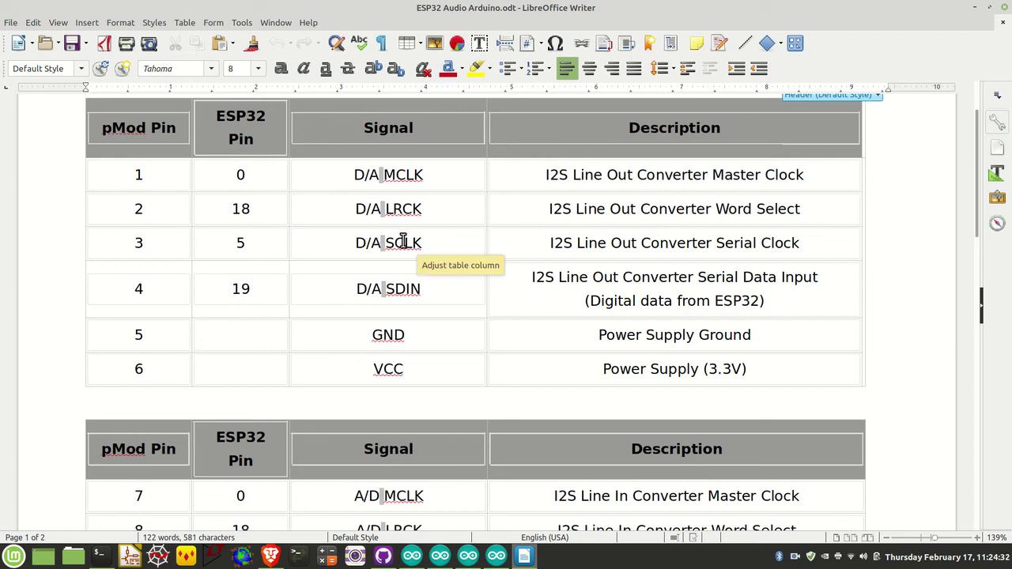
mouse_move(269, 242)
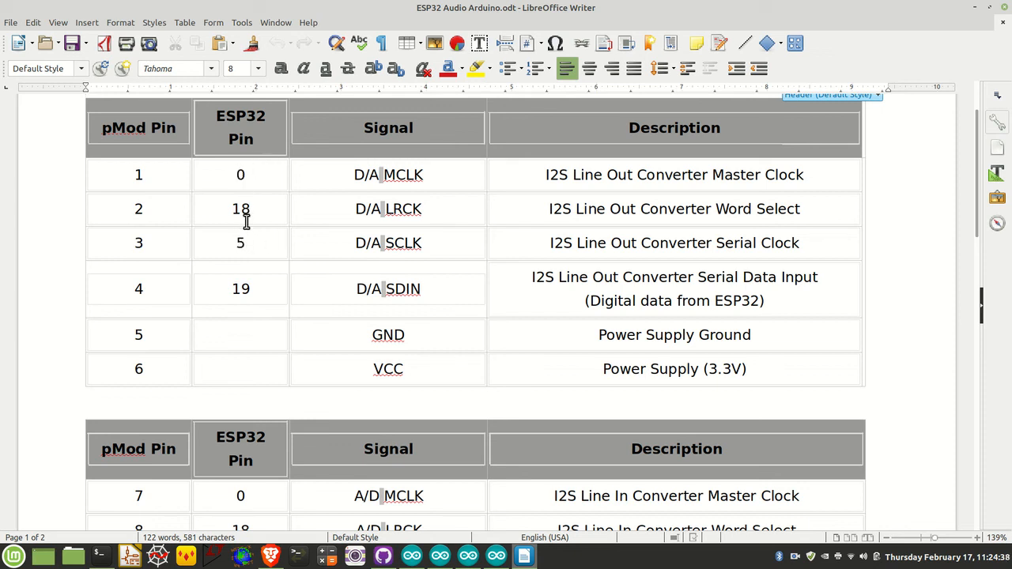
mouse_move(351, 171)
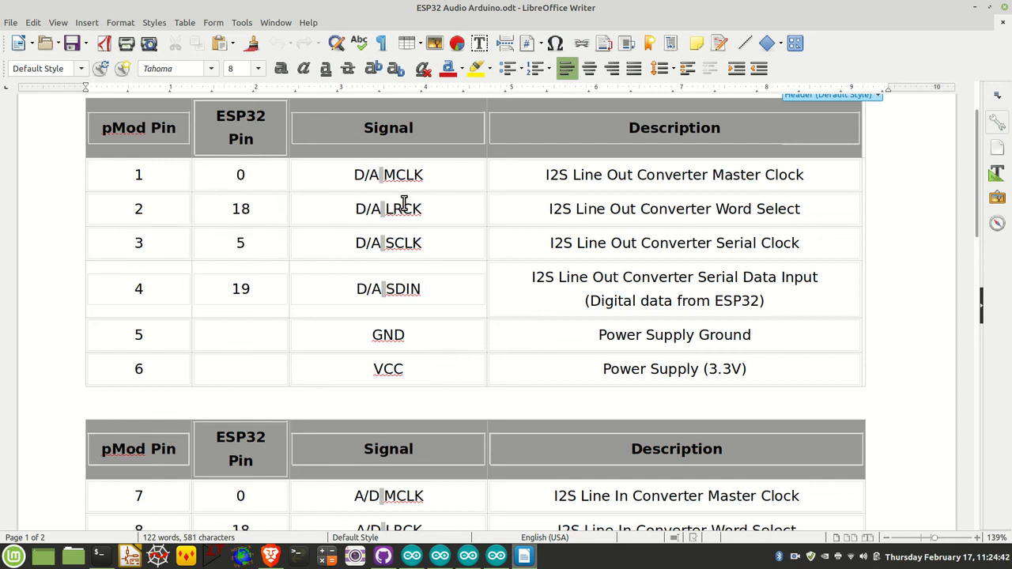
scroll(down, 3)
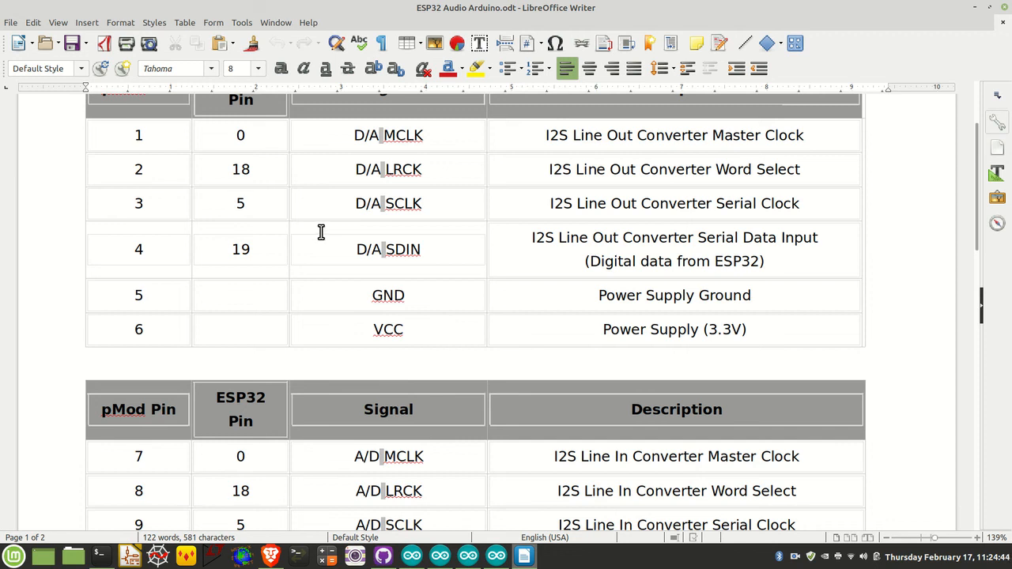
mouse_move(693, 260)
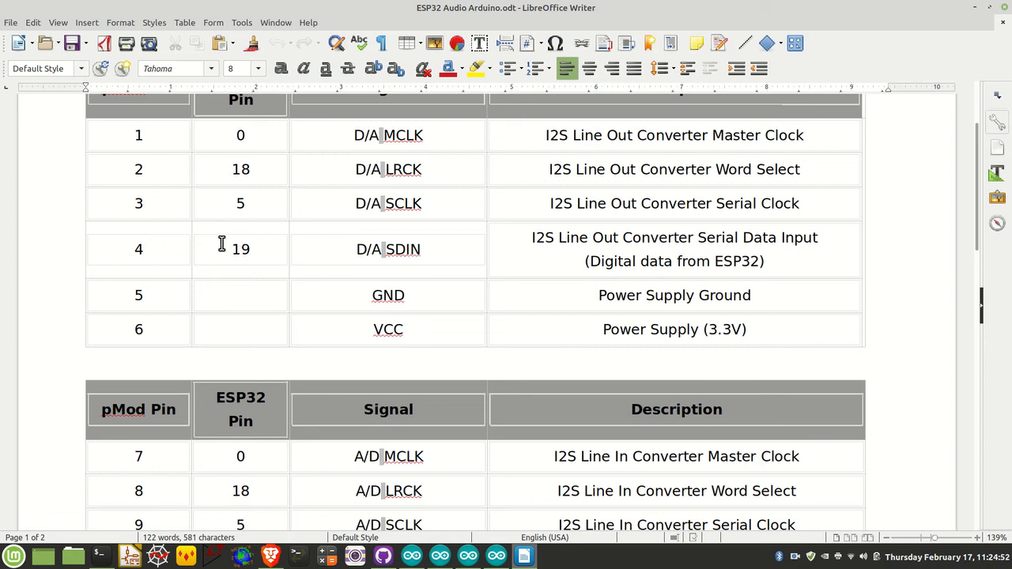
double_click(240, 249)
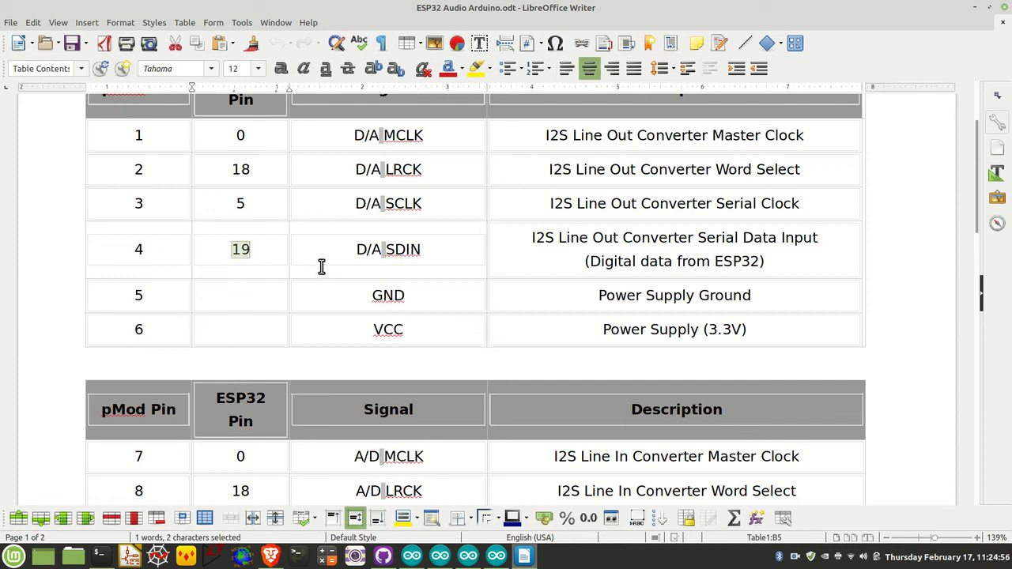
scroll(down, 3)
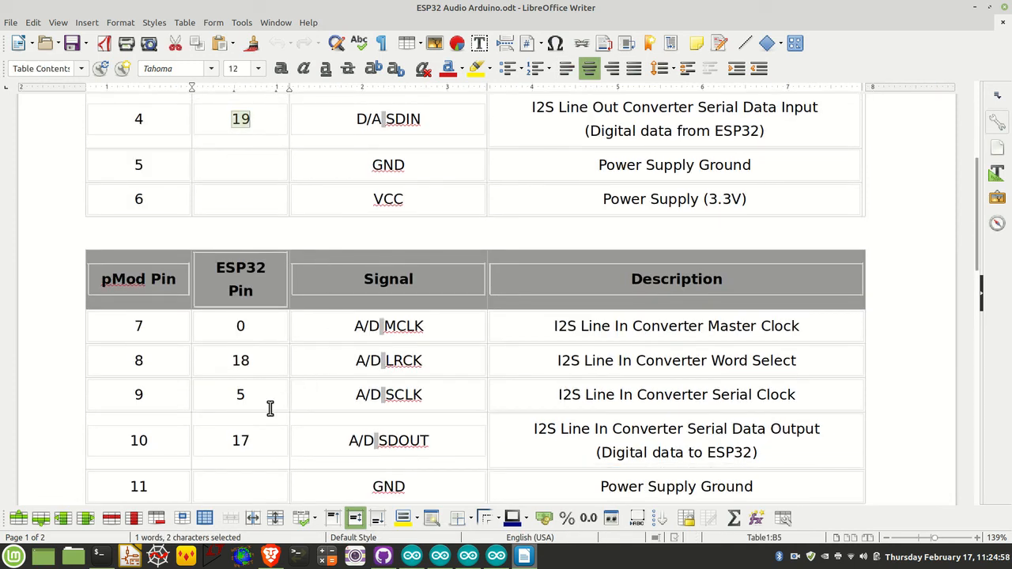
scroll(down, 3)
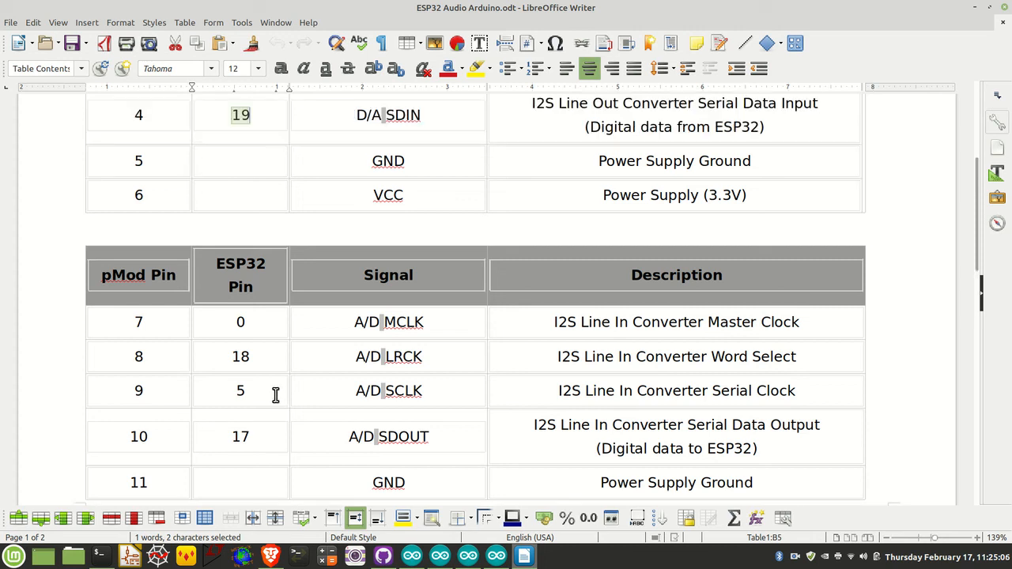
scroll(up, 3)
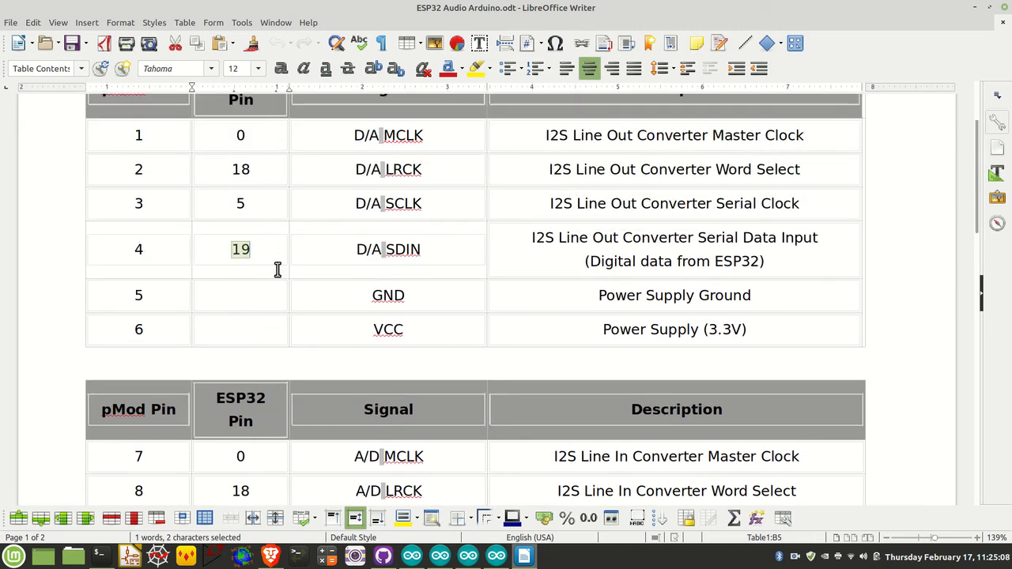
mouse_move(266, 218)
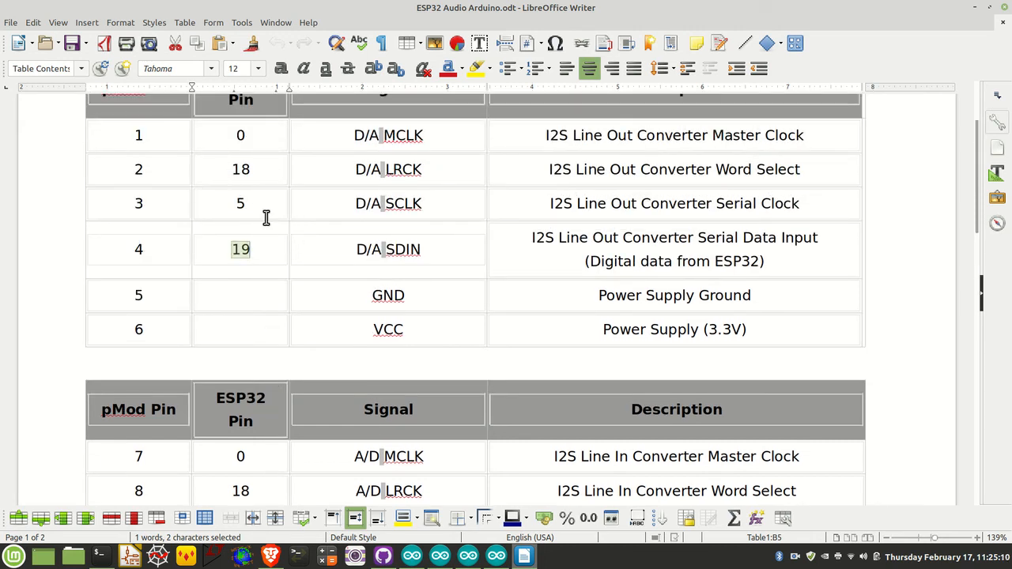
mouse_move(230, 161)
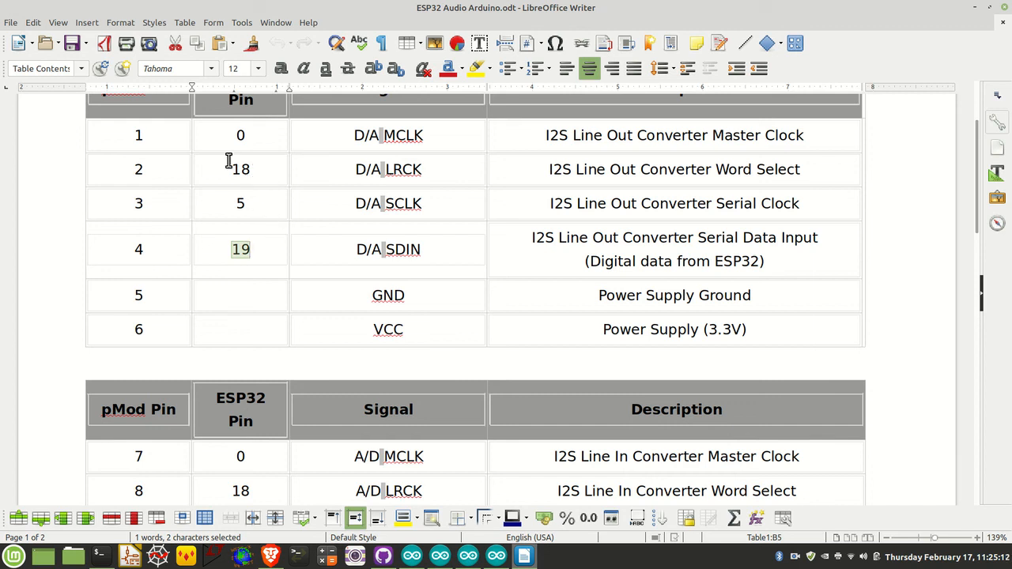
mouse_move(245, 199)
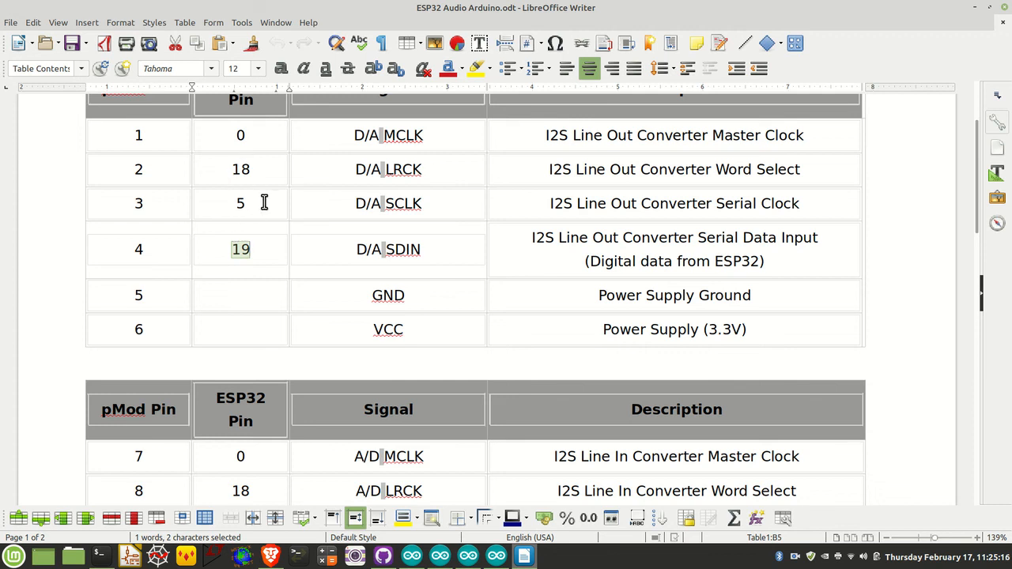
mouse_move(264, 134)
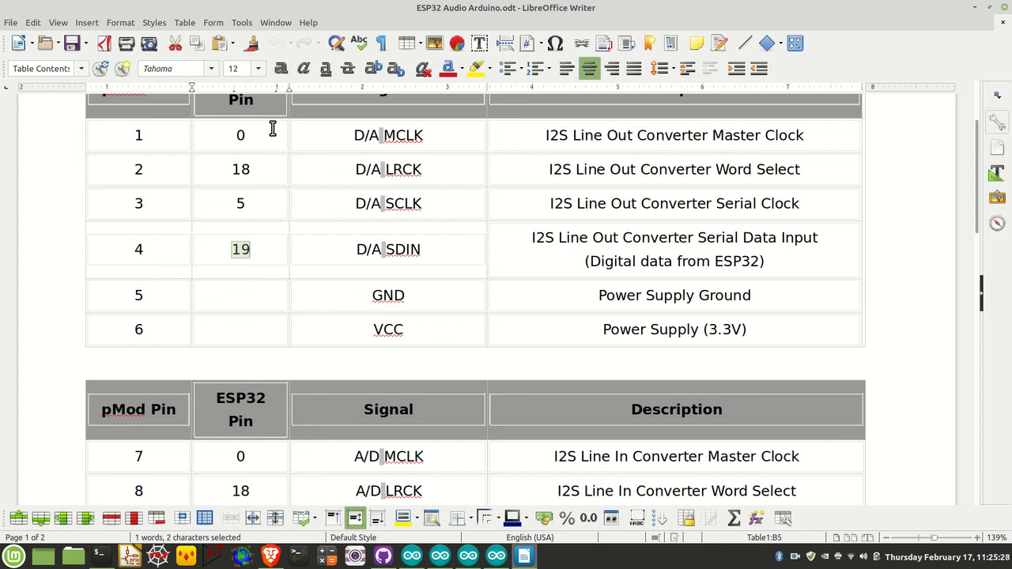
mouse_move(342, 102)
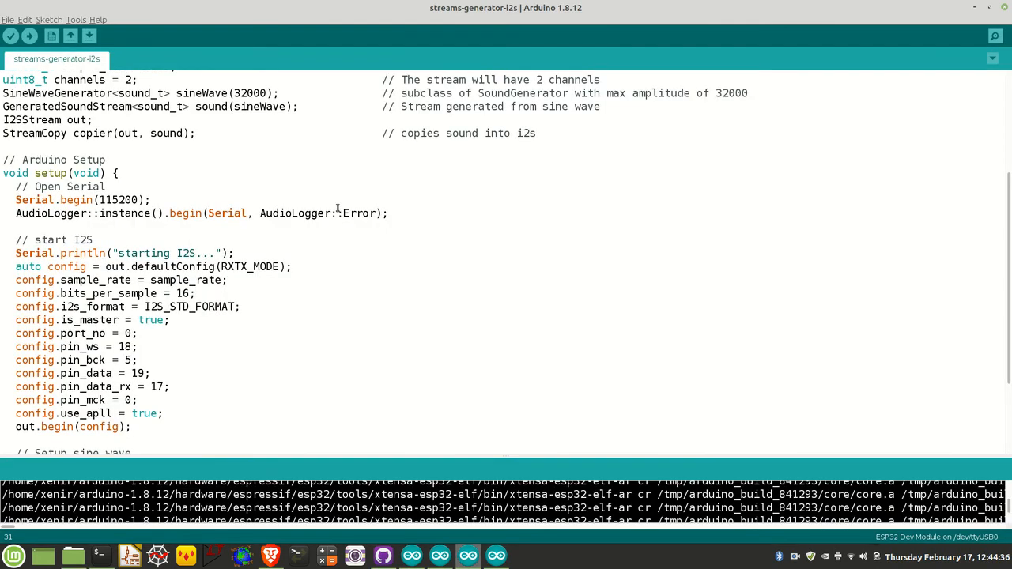
mouse_move(335, 185)
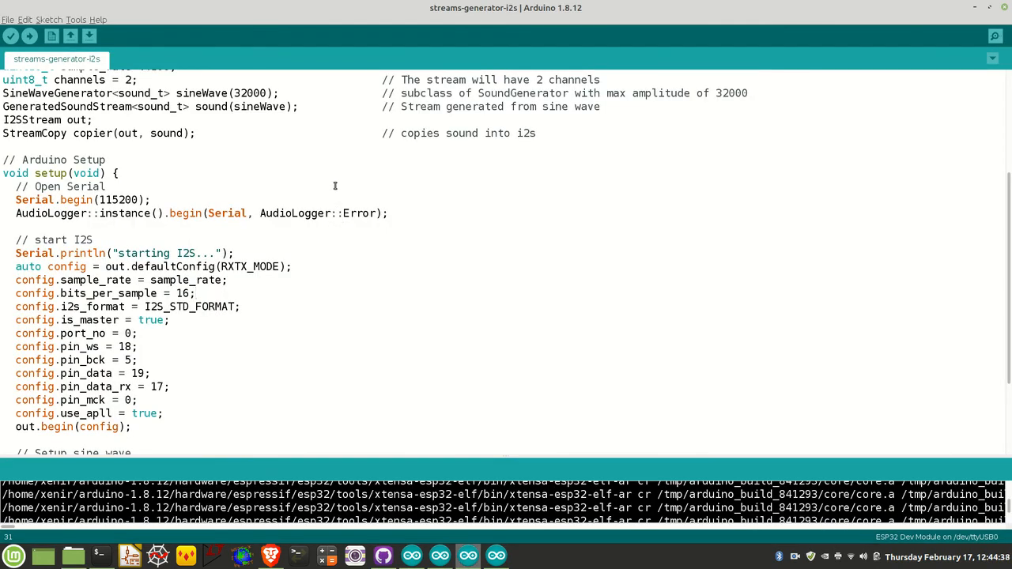
mouse_move(324, 183)
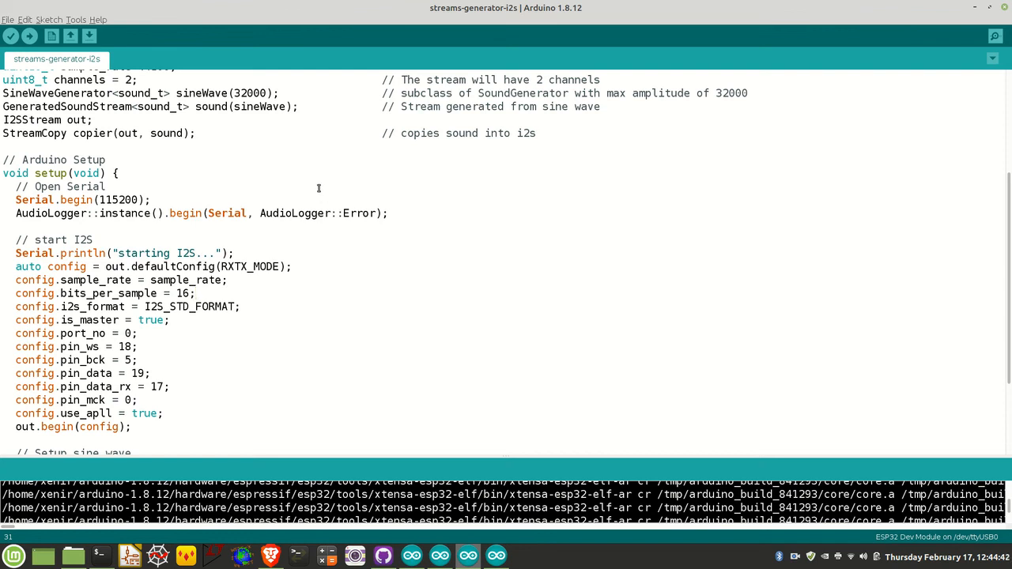
scroll(up, 3)
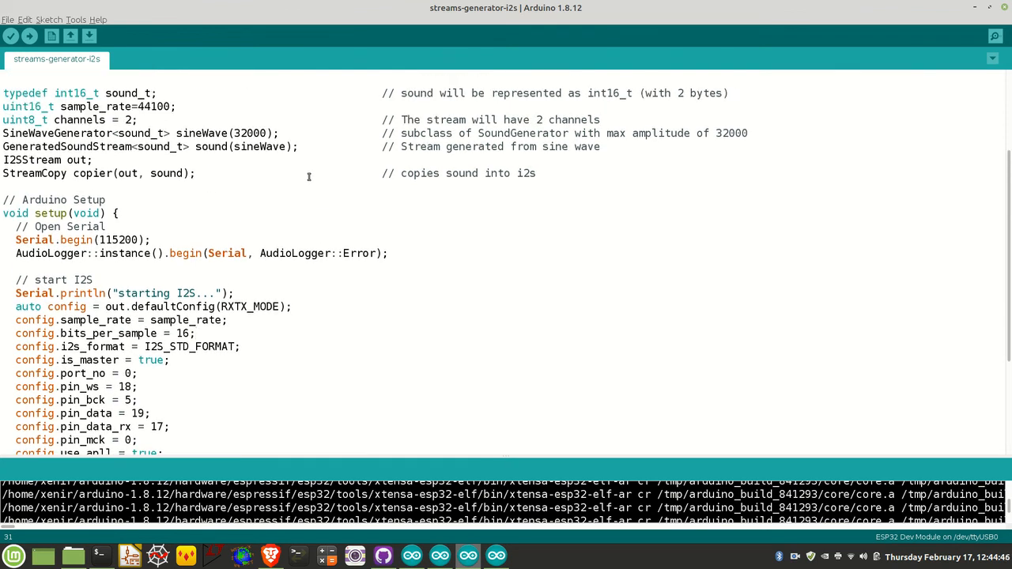
mouse_move(278, 180)
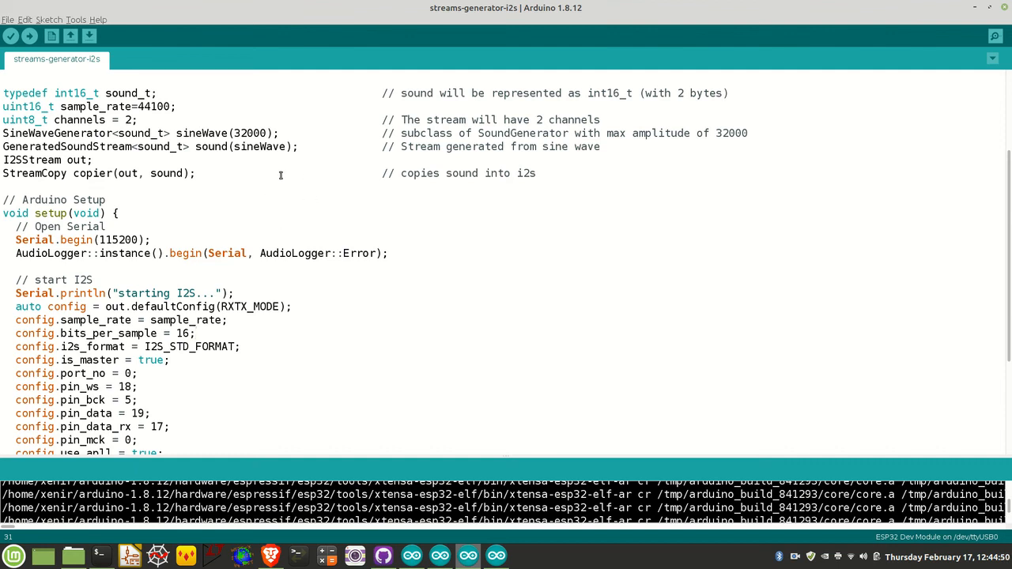
mouse_move(207, 172)
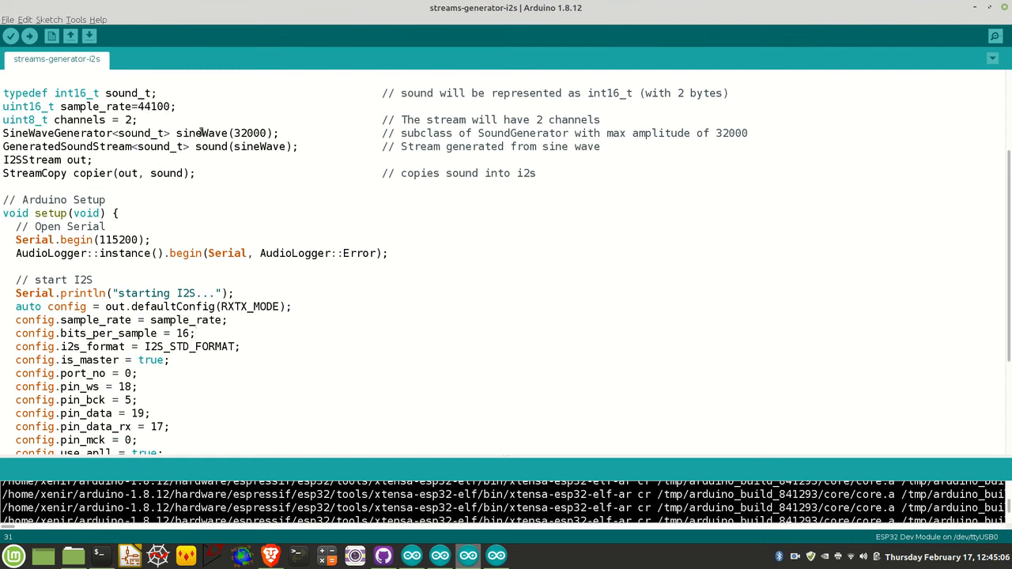
mouse_move(181, 162)
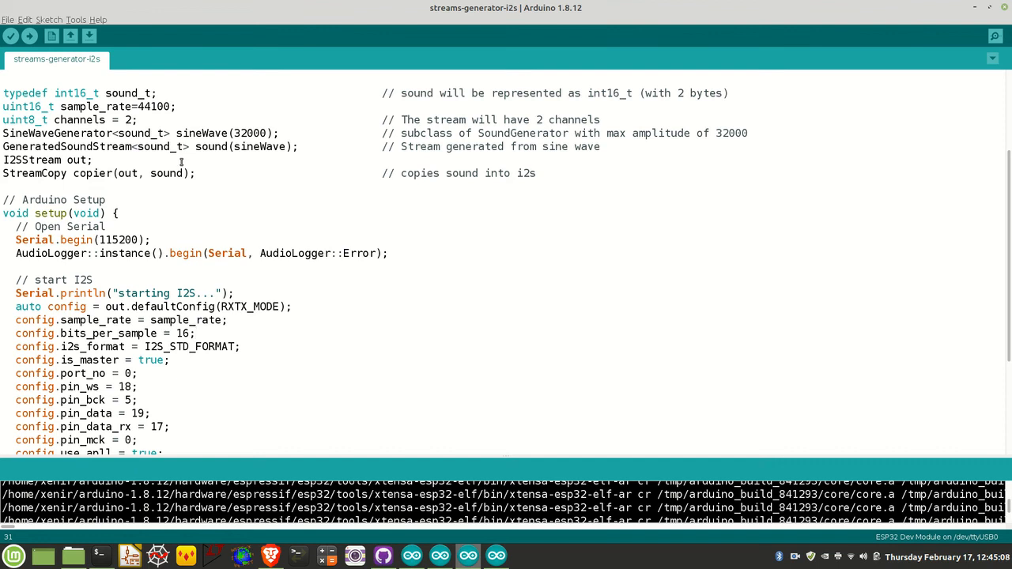
mouse_move(212, 132)
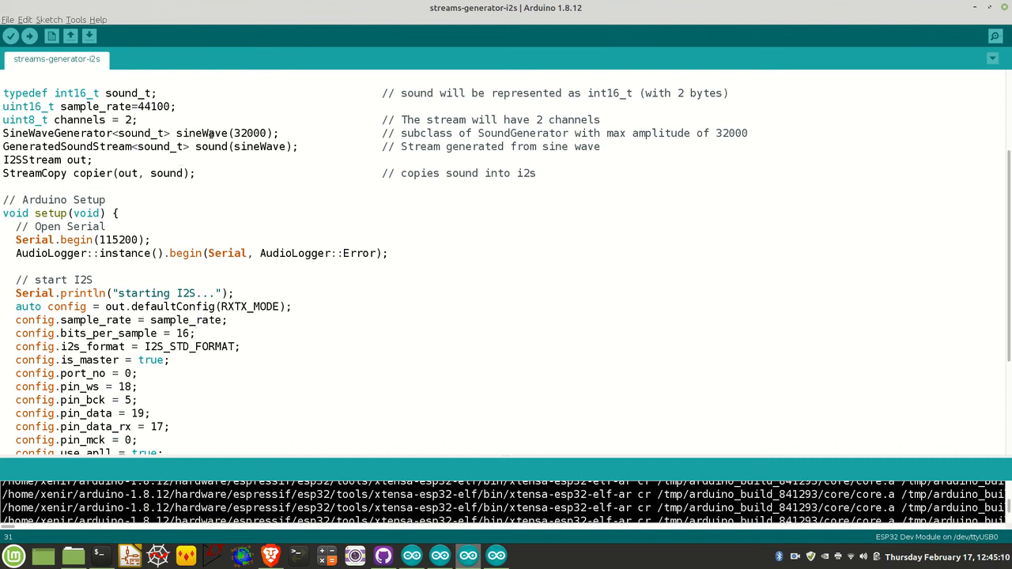
scroll(down, 3)
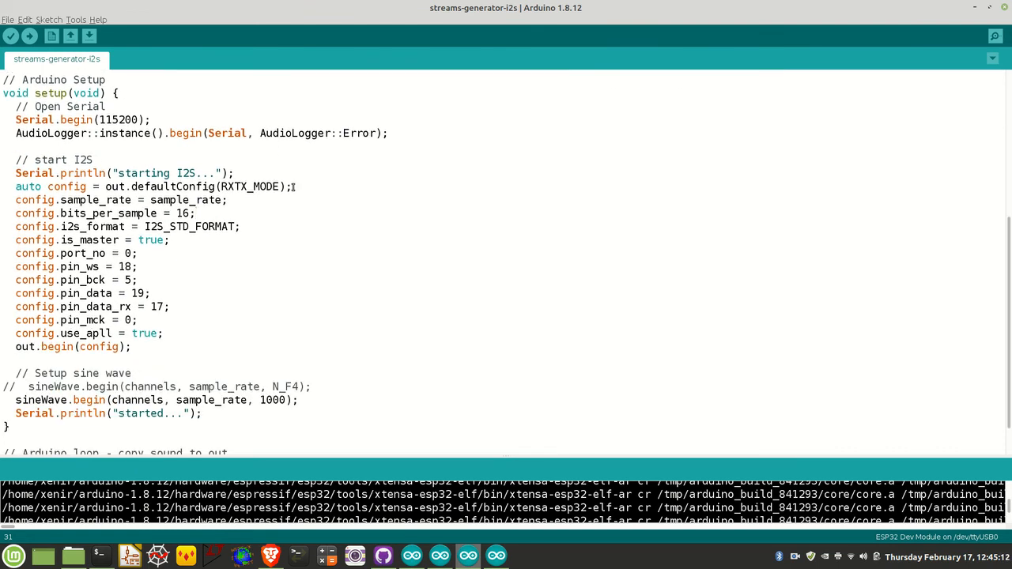
double_click(272, 399)
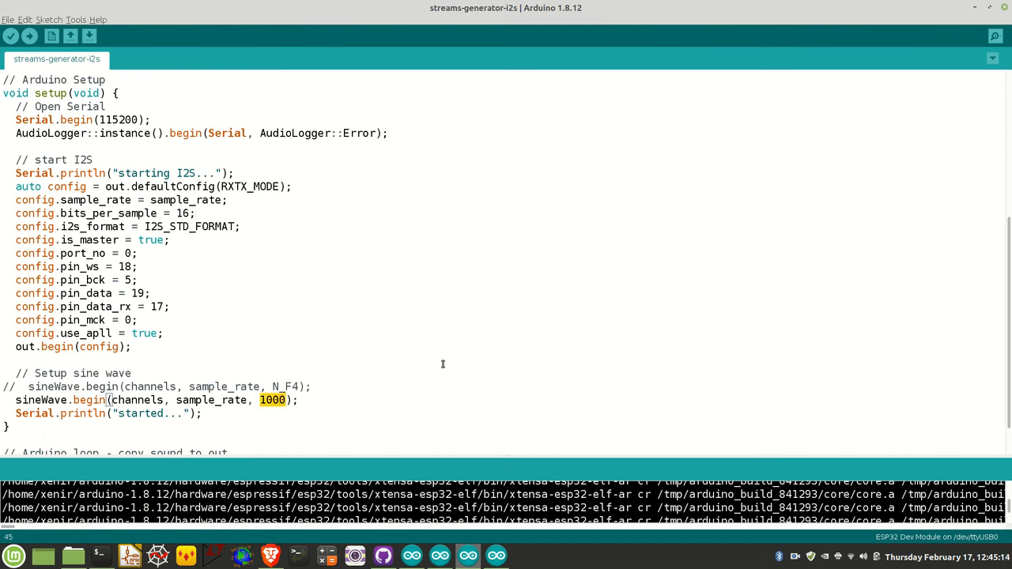
scroll(up, 3)
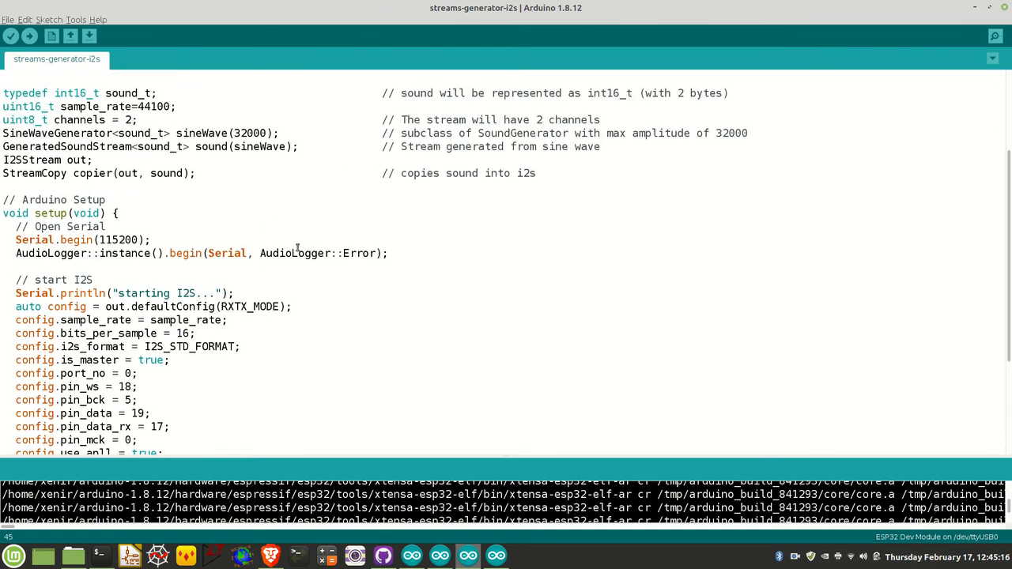
mouse_move(47, 159)
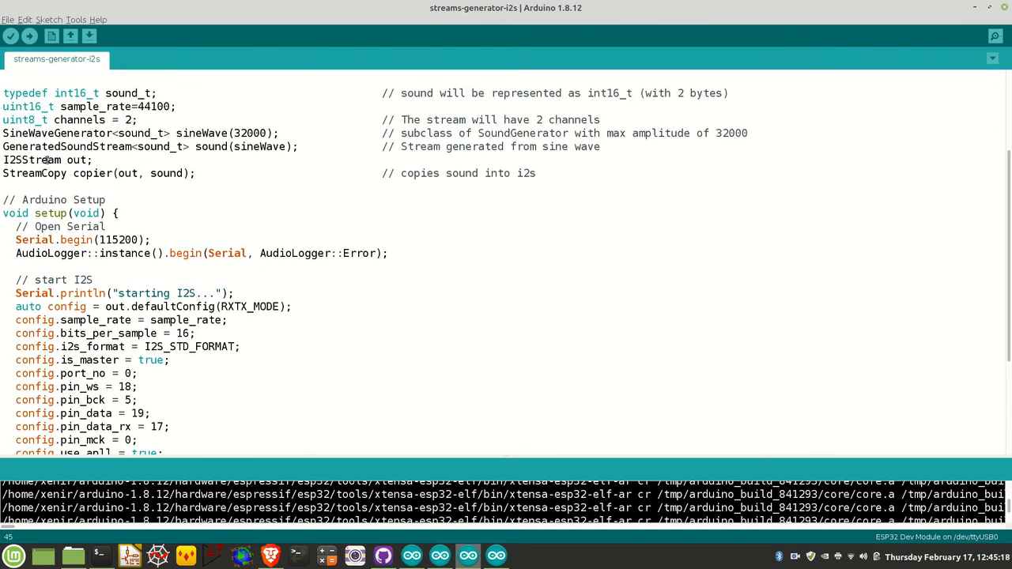
double_click(32, 160)
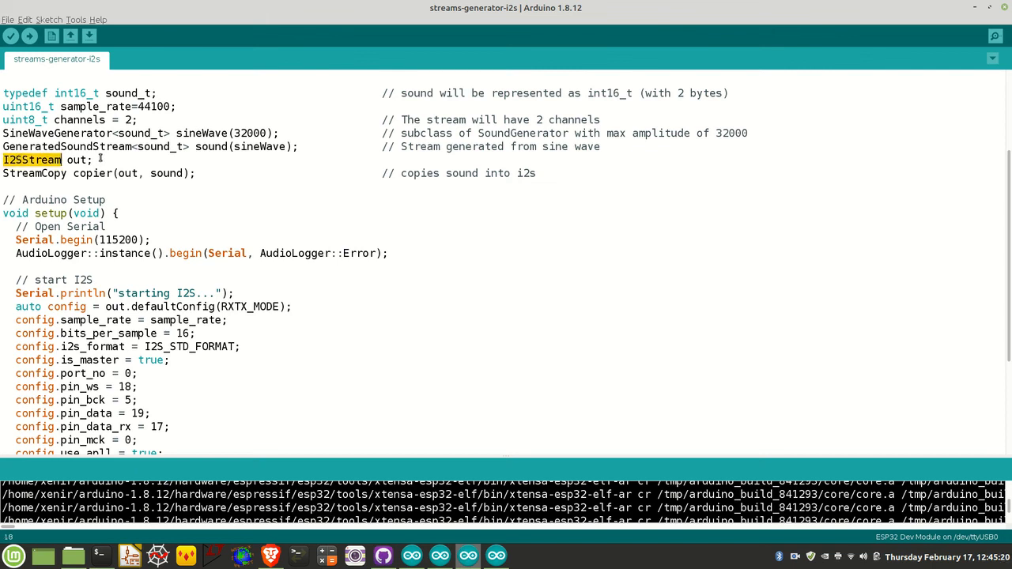
scroll(down, 3)
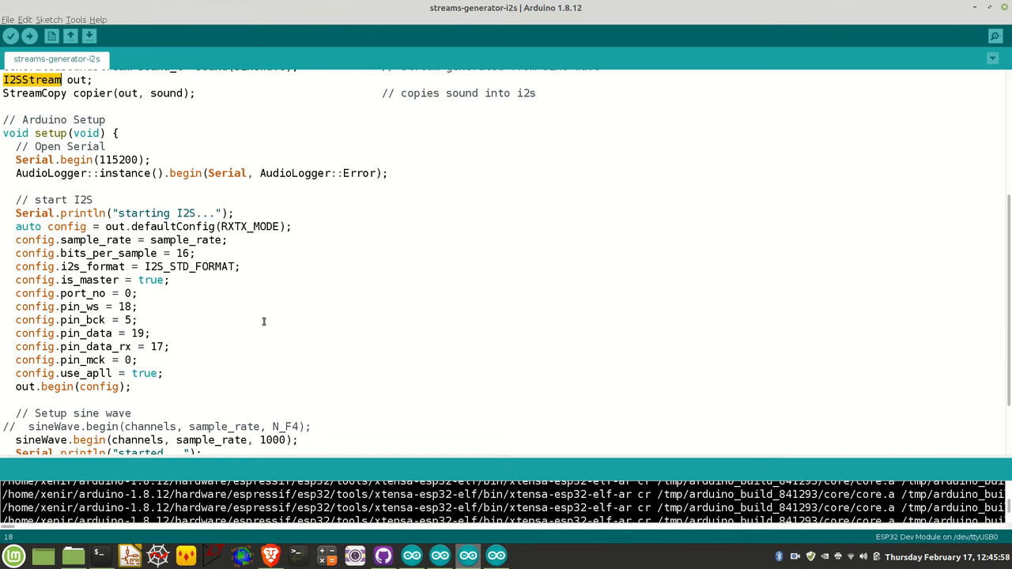
mouse_move(140, 332)
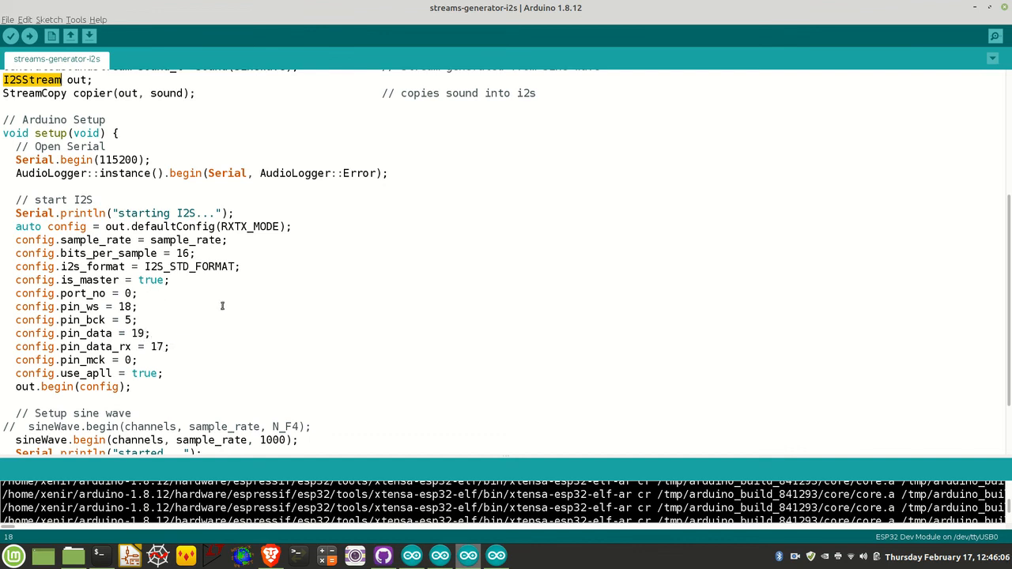
mouse_move(198, 297)
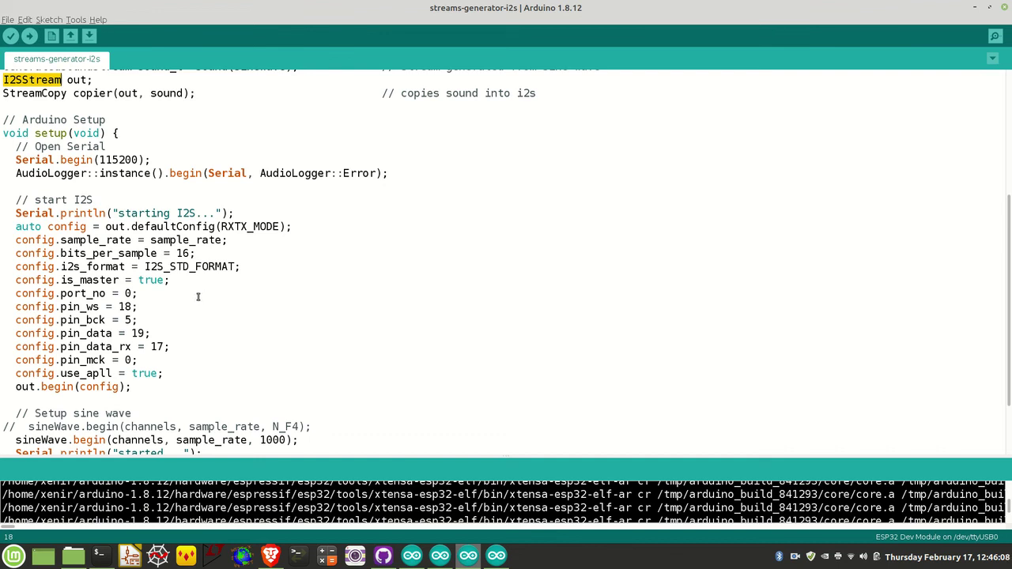